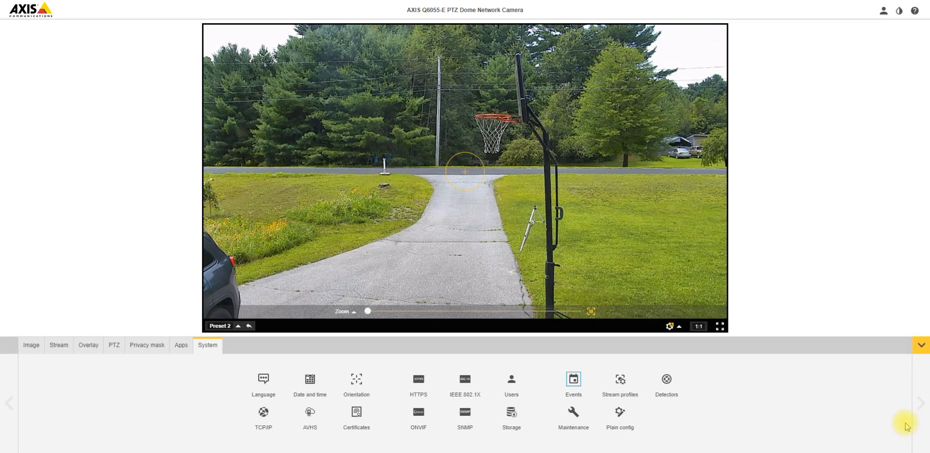
pyautogui.moveTo(847, 406)
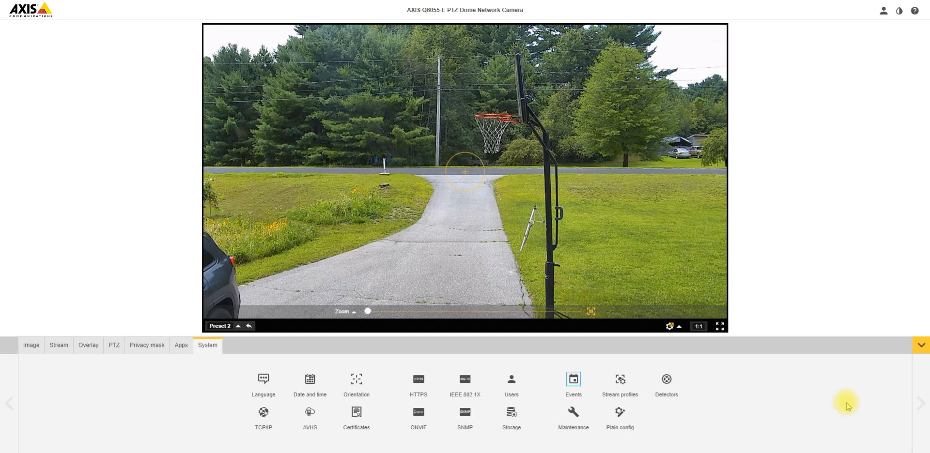
pyautogui.moveTo(736, 365)
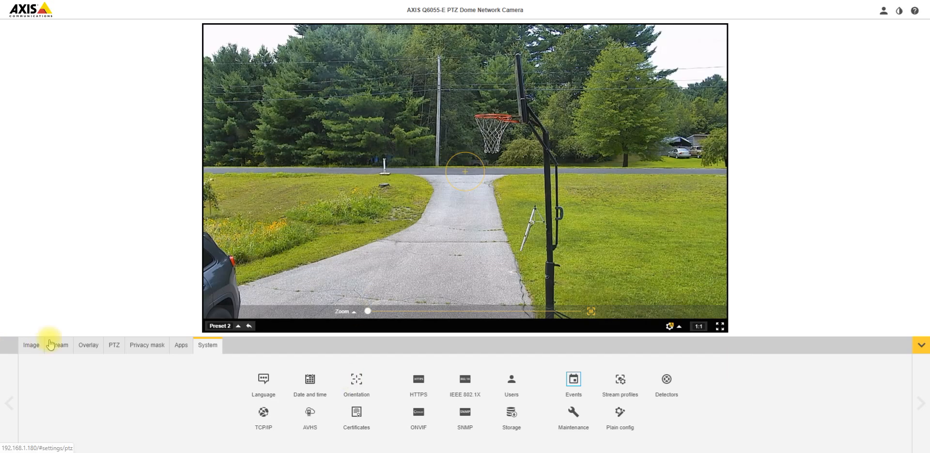
# In the PTZ settings, move the camera to Home 1, then to Preset 2
pyautogui.click(113, 346)
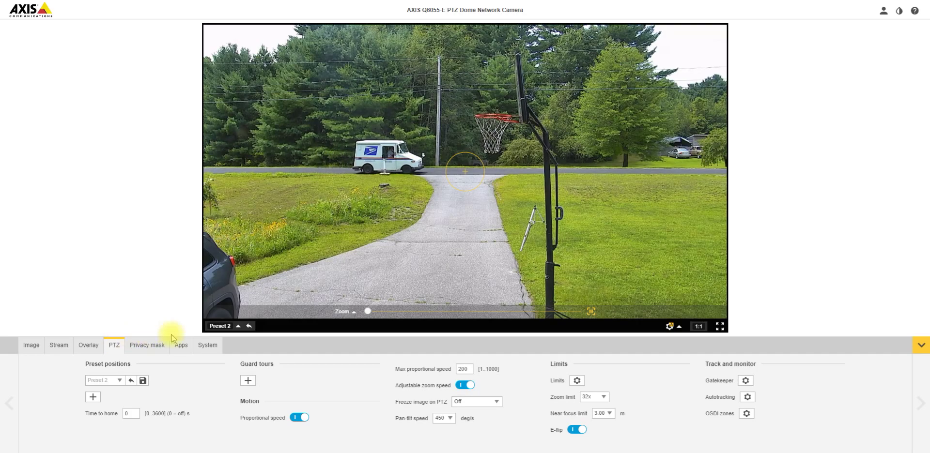
pyautogui.click(224, 326)
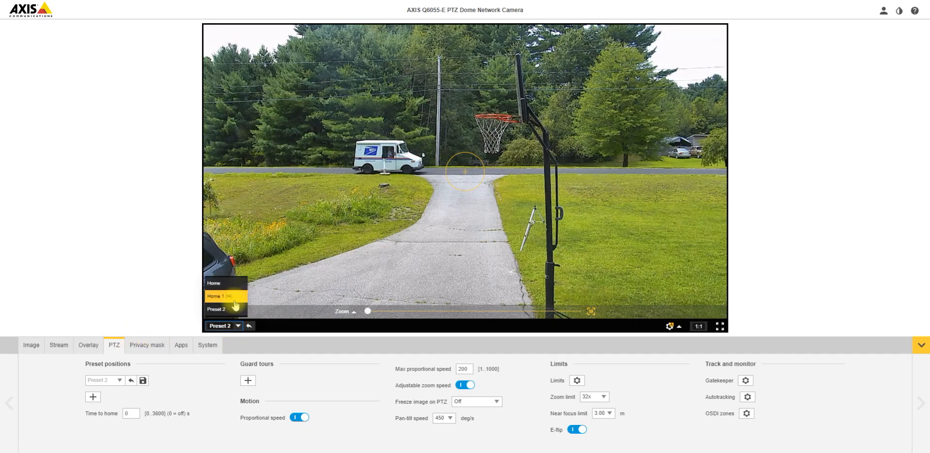
pyautogui.click(217, 296)
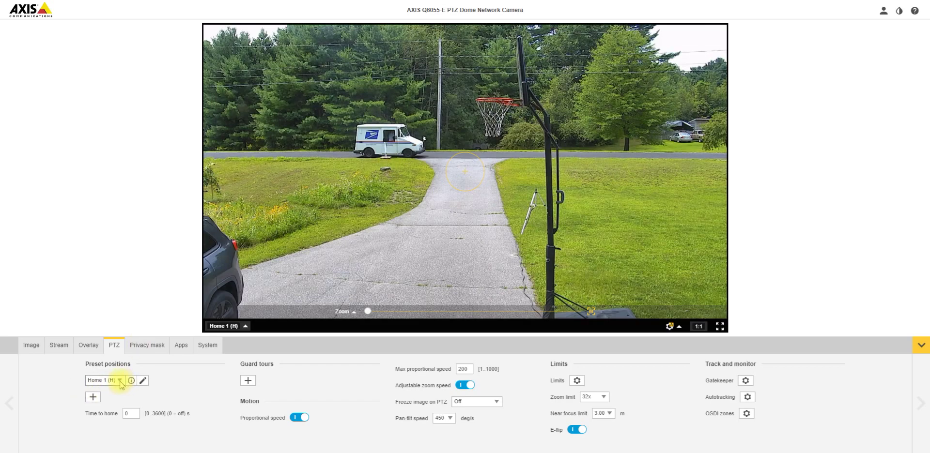
pyautogui.click(119, 380)
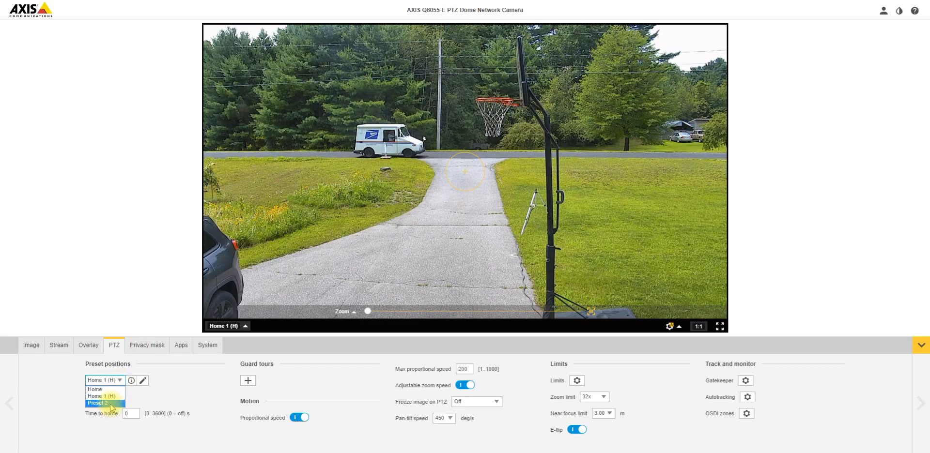
pyautogui.click(105, 403)
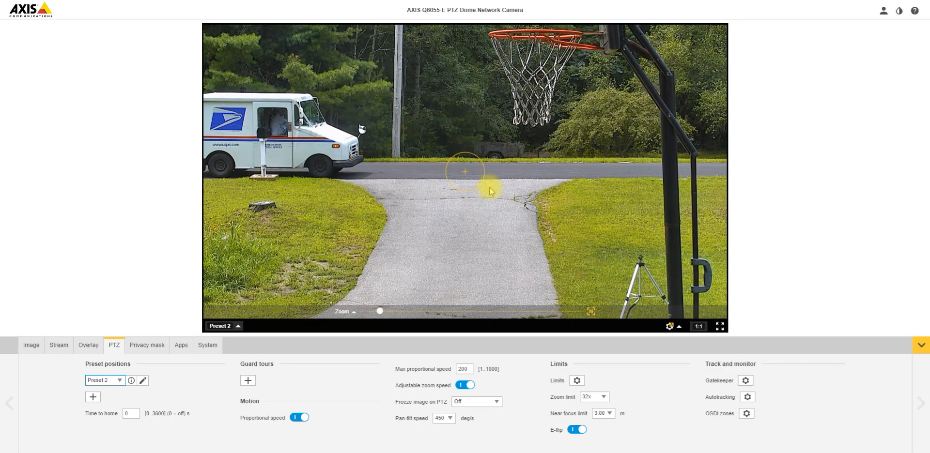
pyautogui.moveTo(445, 212)
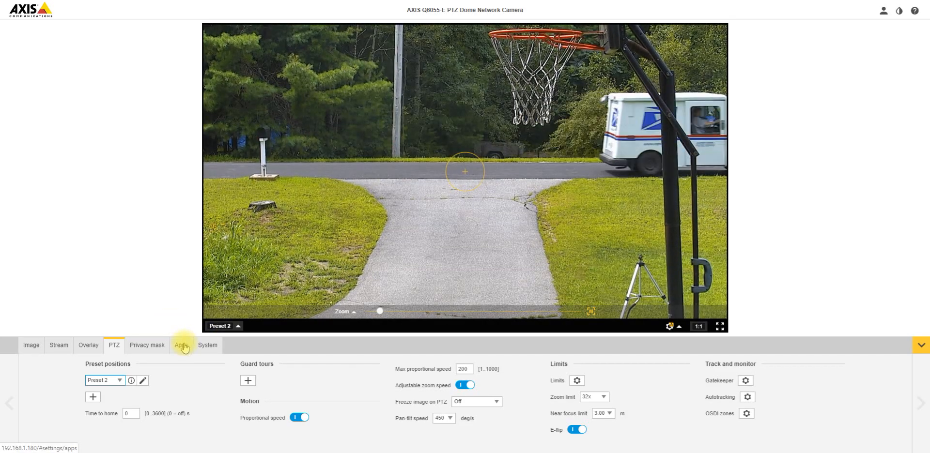
# Return the camera to Home 1 and list the installed apps
pyautogui.click(118, 380)
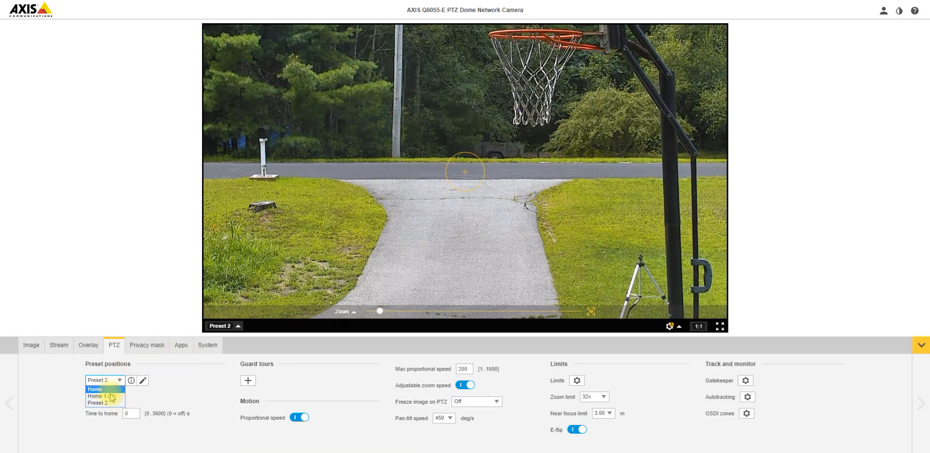
pyautogui.click(96, 397)
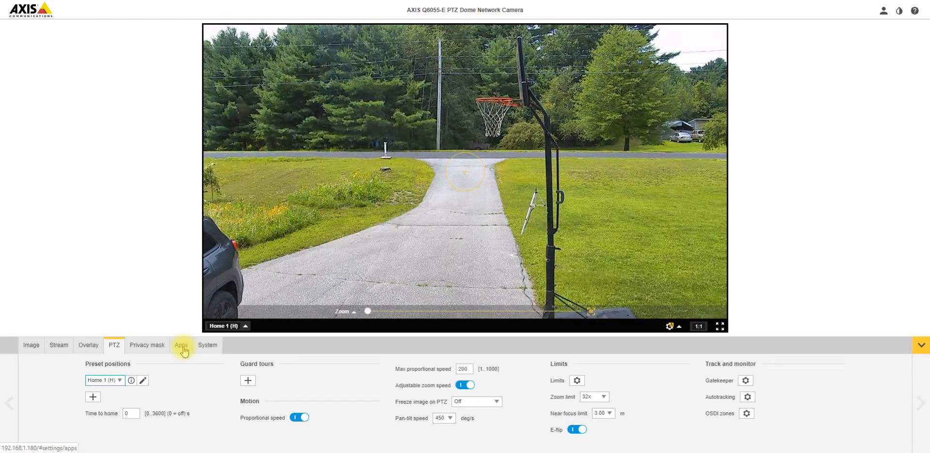
pyautogui.click(181, 345)
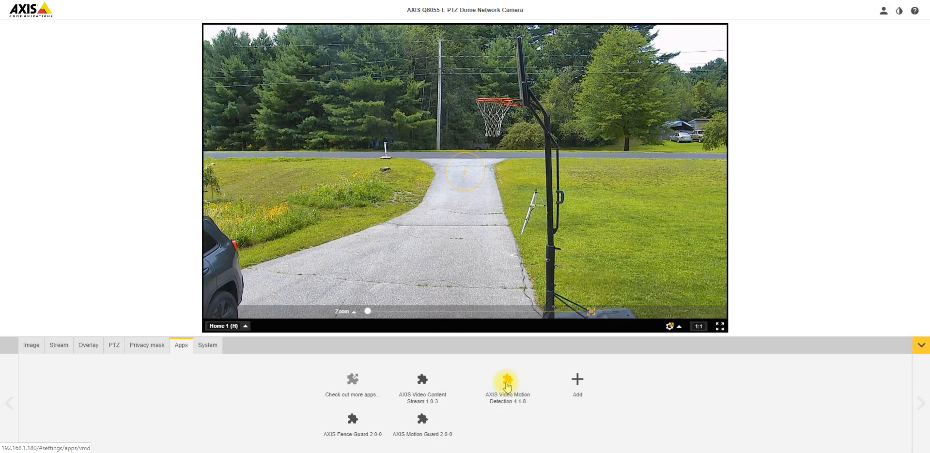
# Open the AXIS Video Motion Detection 4 app's page
pyautogui.click(508, 379)
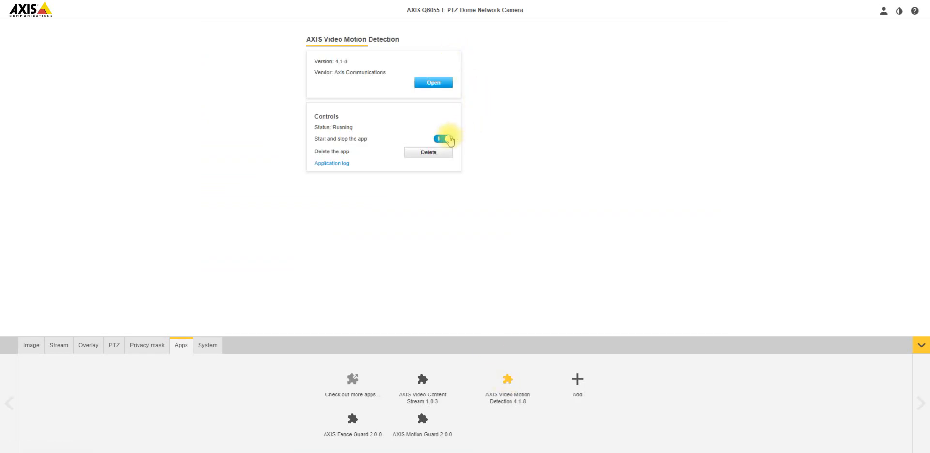
pyautogui.click(433, 82)
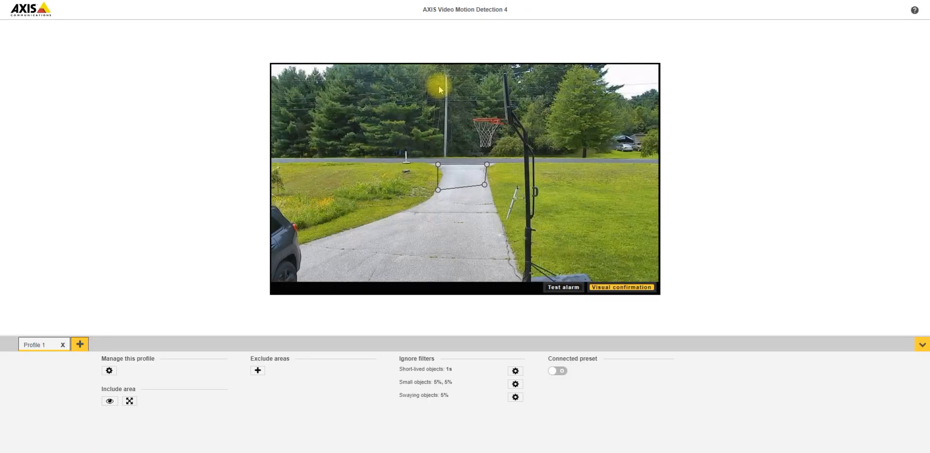
pyautogui.moveTo(486, 192)
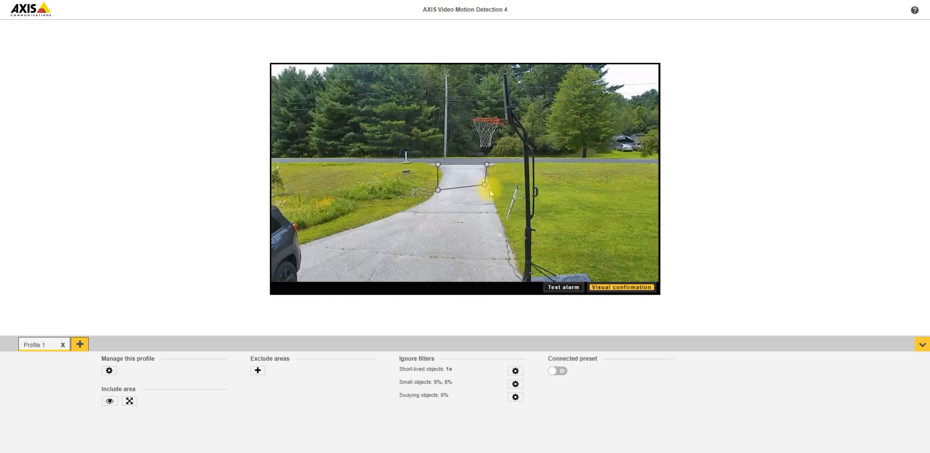
# Reshape the Profile 1 include area to stretch down the driveway
pyautogui.moveTo(486, 185); pyautogui.dragTo(465, 183)
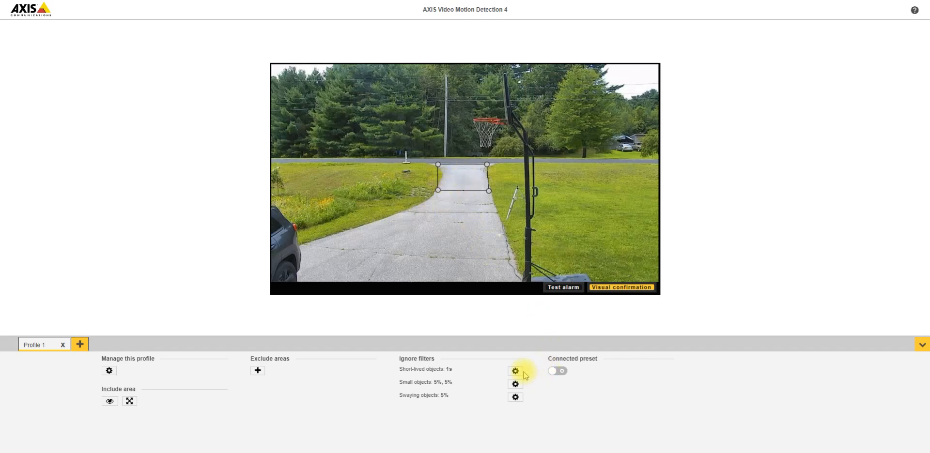
pyautogui.moveTo(531, 366)
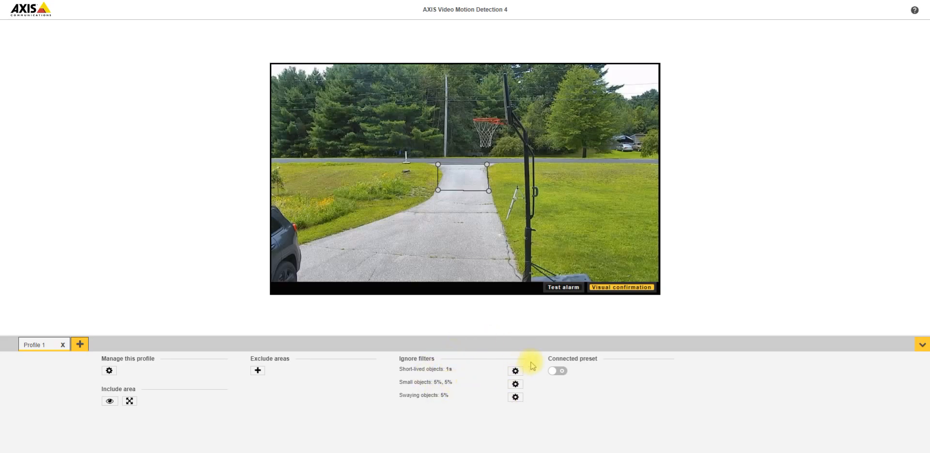
pyautogui.moveTo(320, 100)
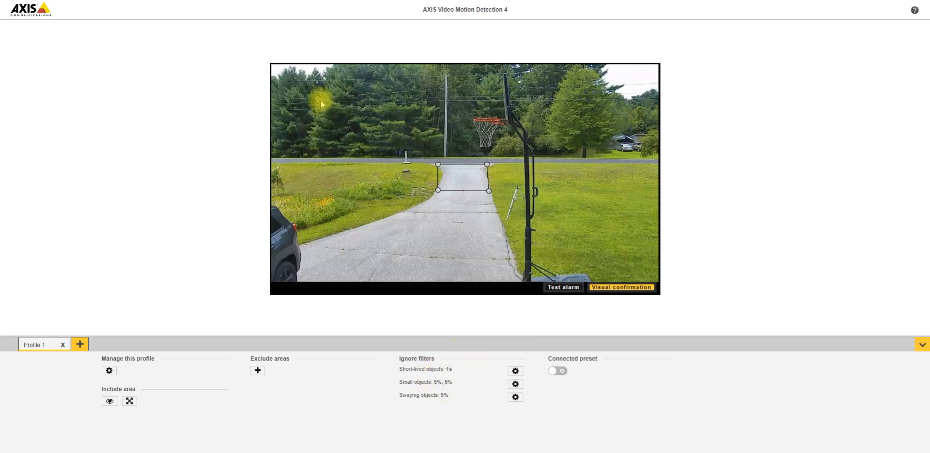
pyautogui.moveTo(167, 186)
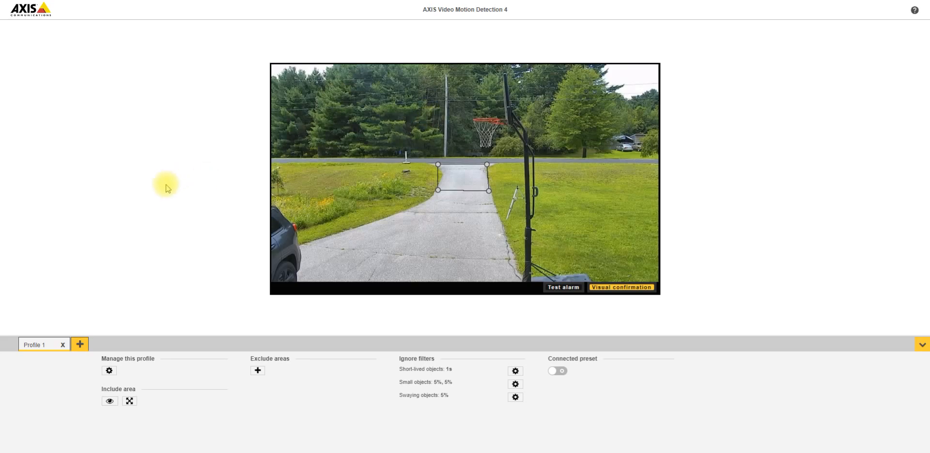
pyautogui.moveTo(465, 167)
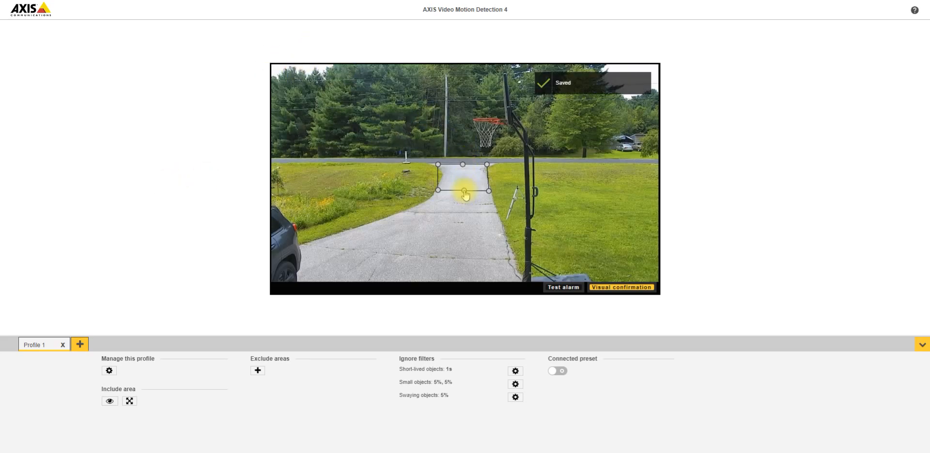
pyautogui.moveTo(463, 190); pyautogui.dragTo(455, 261)
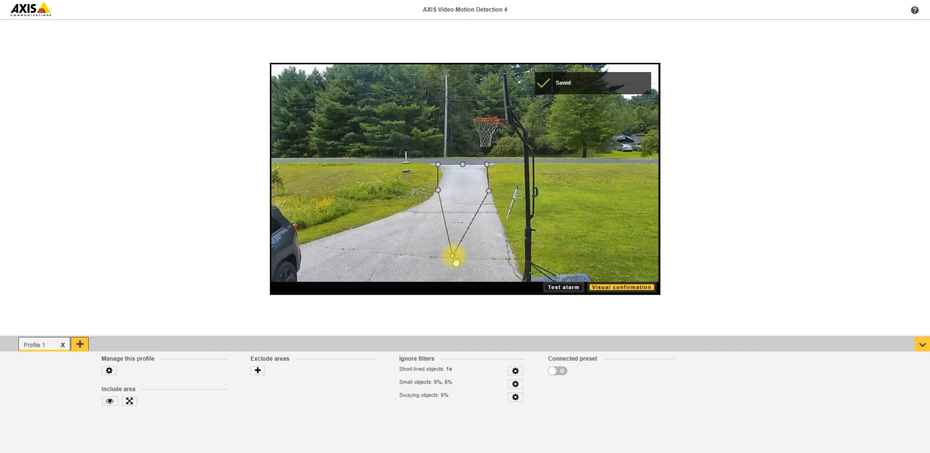
pyautogui.moveTo(457, 261); pyautogui.dragTo(464, 179)
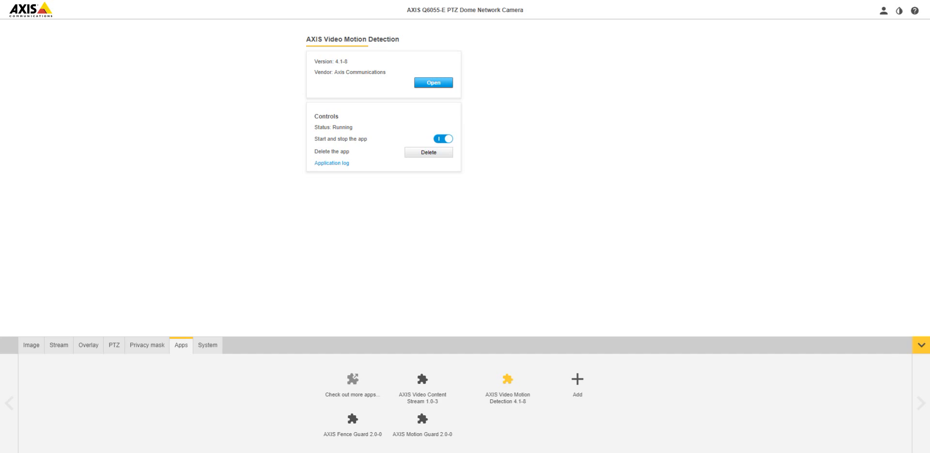
pyautogui.moveTo(208, 346)
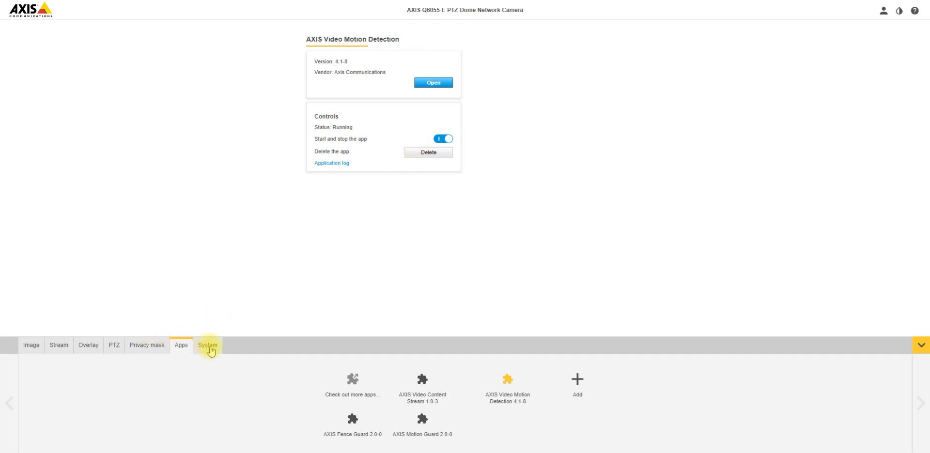
# Open the Events window from the System settings
pyautogui.click(207, 346)
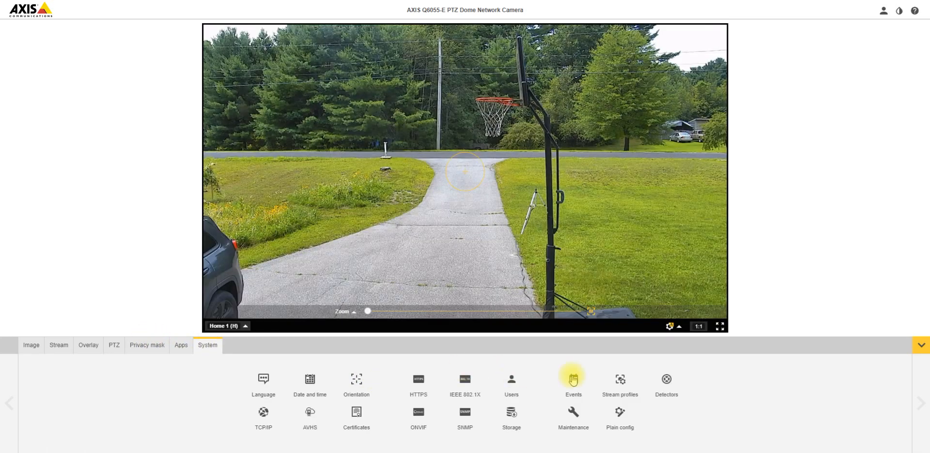
pyautogui.click(573, 382)
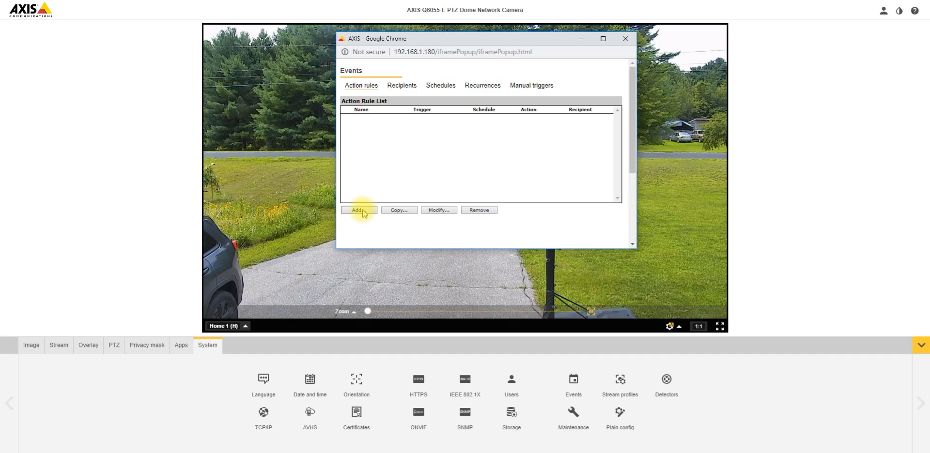
# Add an action rule named 'Gatekeeper' and open its trigger type list
pyautogui.click(358, 210)
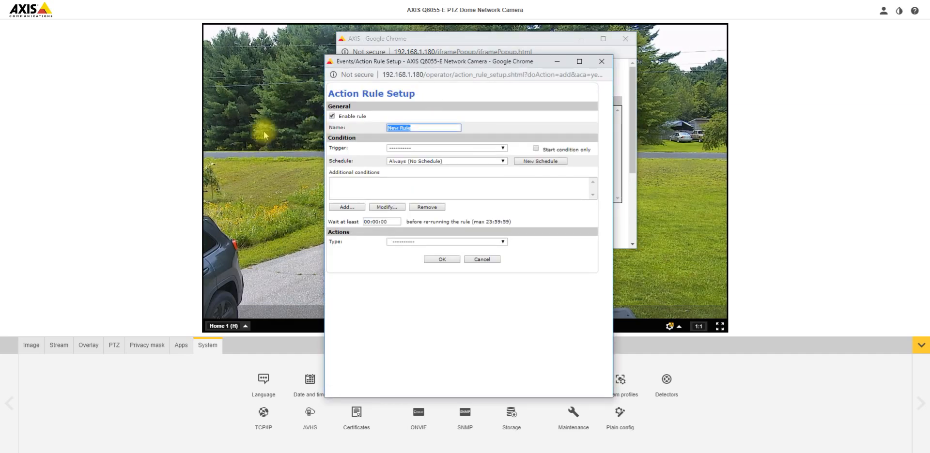
pyautogui.write('Gateka')
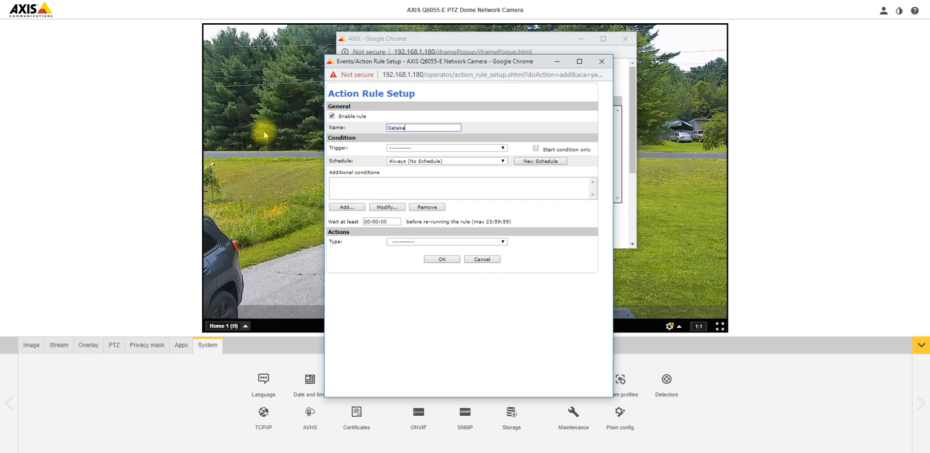
pyautogui.write('eper')
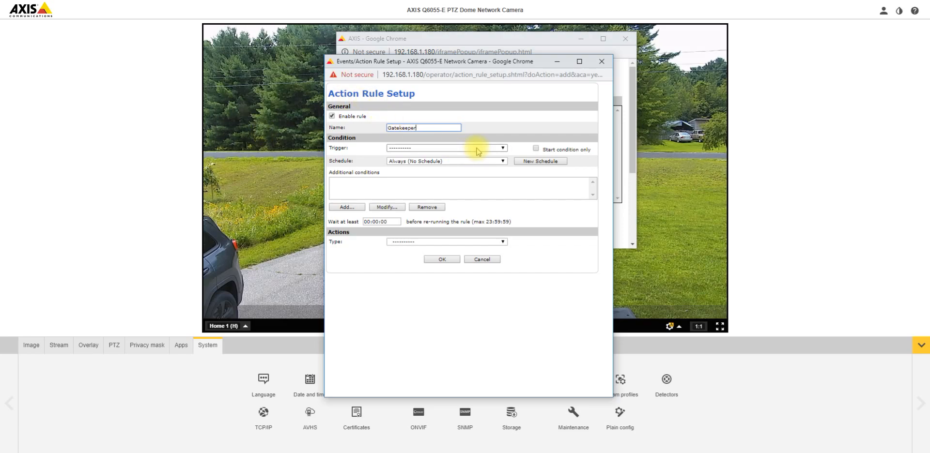
pyautogui.click(446, 148)
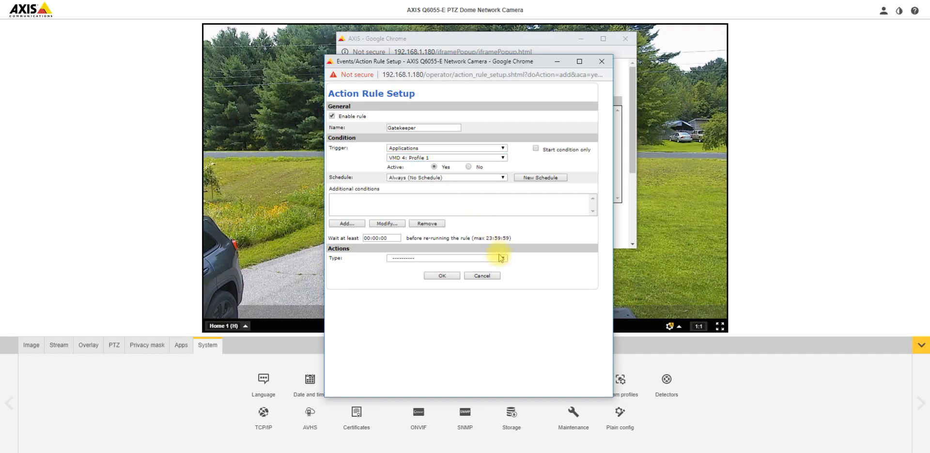
pyautogui.moveTo(423, 182)
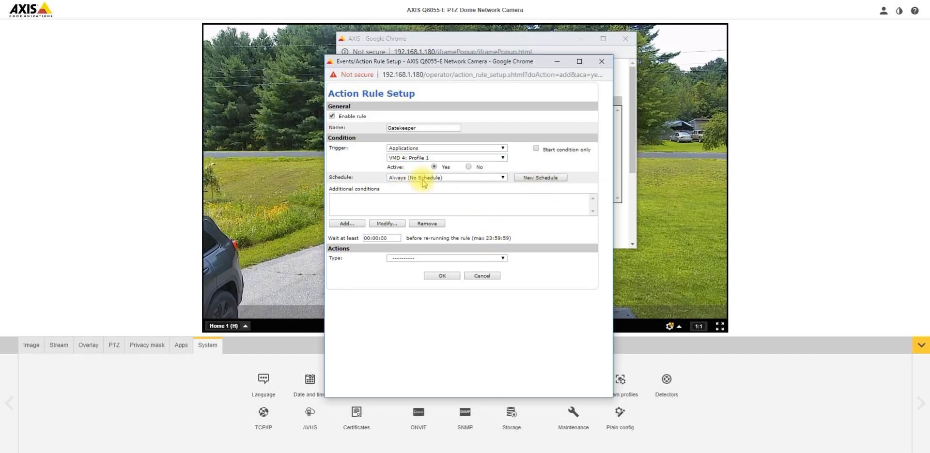
pyautogui.moveTo(503, 258)
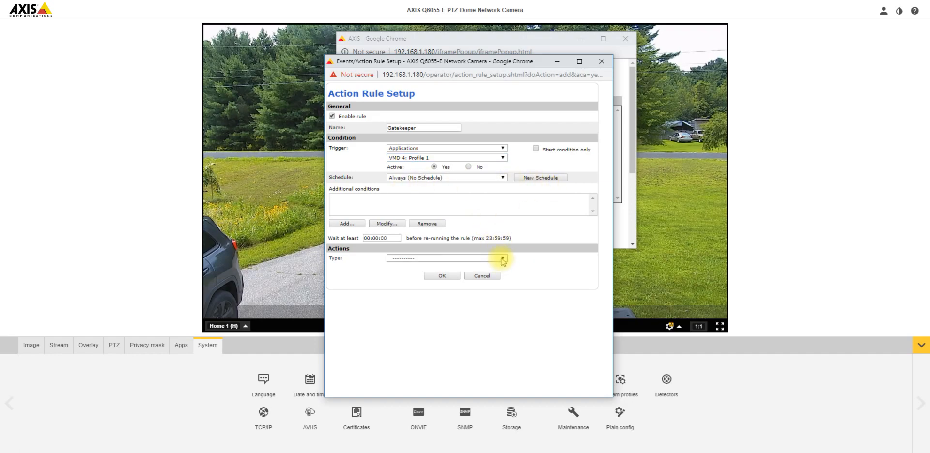
# Set the action to PTZ Control autotracking from Preset 2 until autotracking stops
pyautogui.click(502, 259)
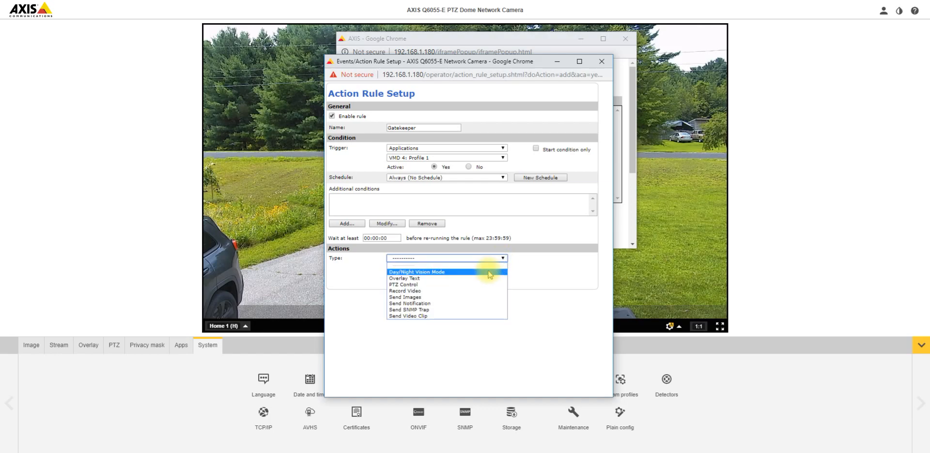
pyautogui.click(402, 285)
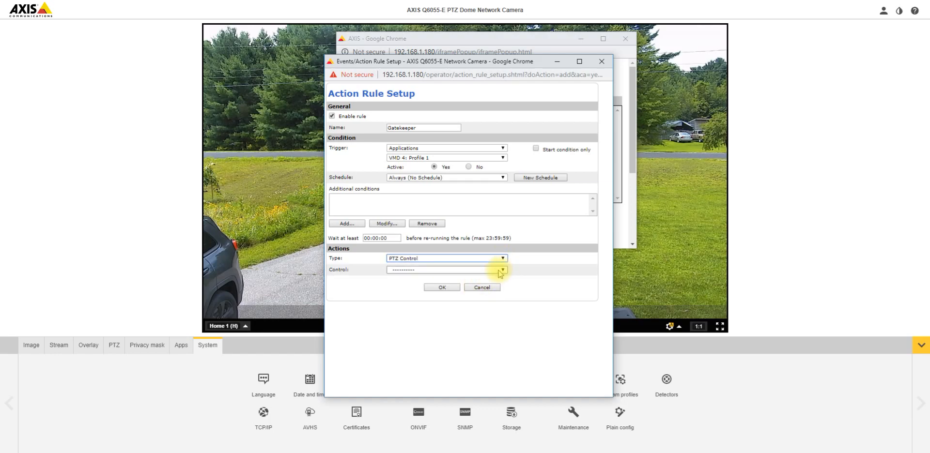
pyautogui.click(502, 269)
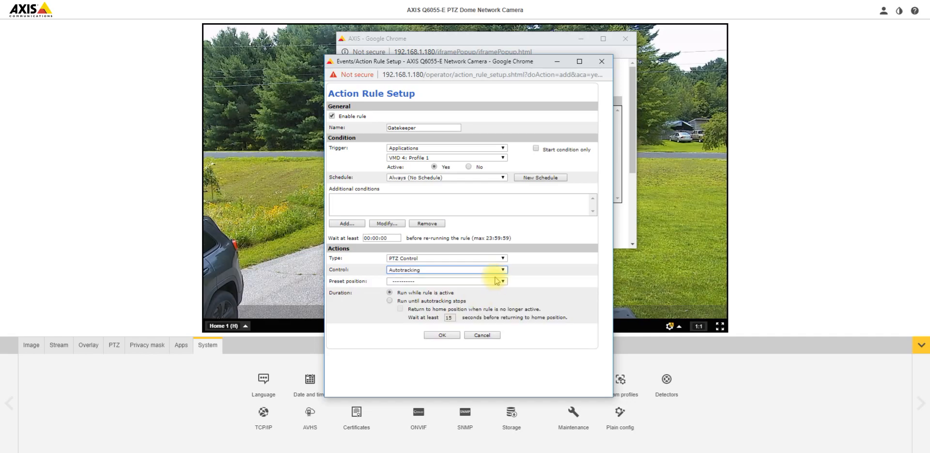
pyautogui.click(503, 281)
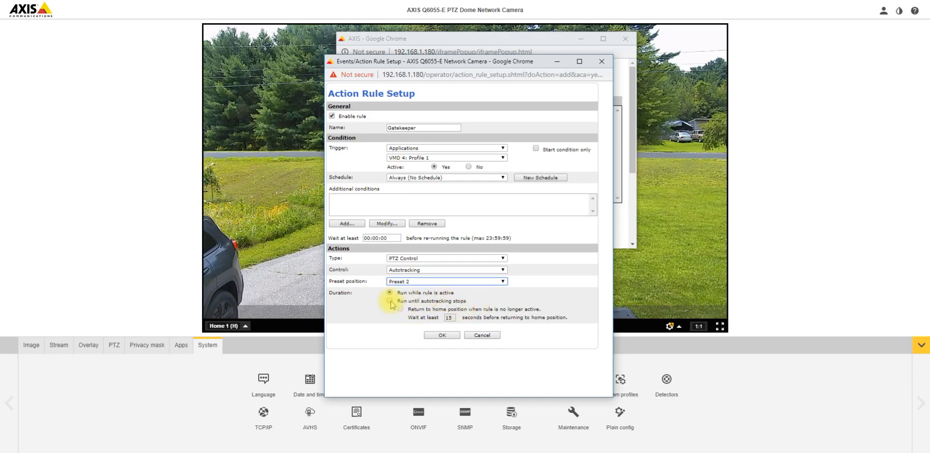
pyautogui.click(390, 300)
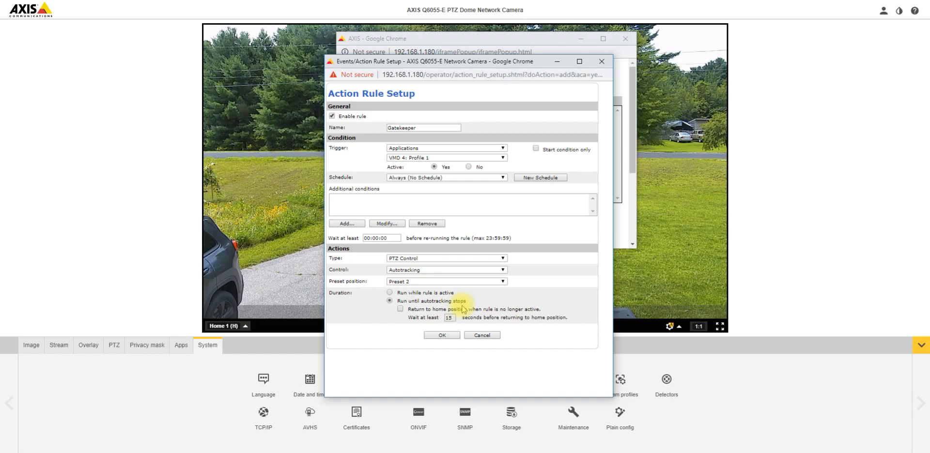
# Enable return to home after a 5-second wait and save the rule
pyautogui.click(400, 309)
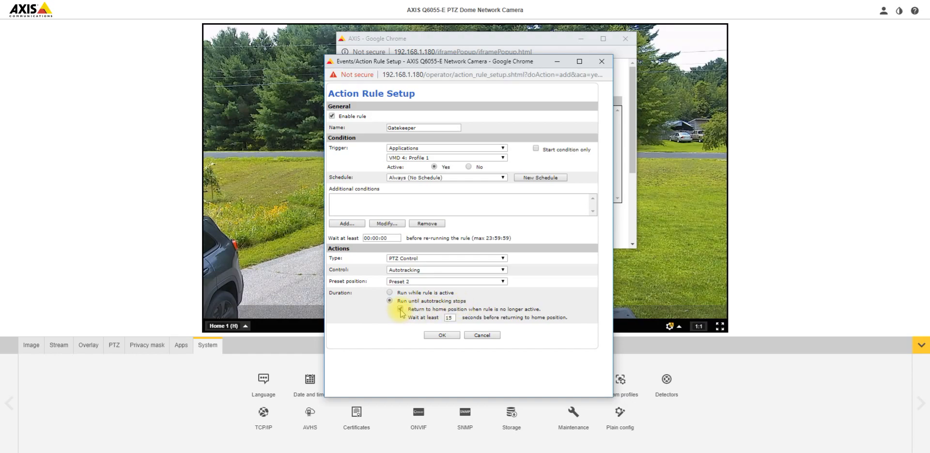
pyautogui.click(401, 309)
pyautogui.write('5')
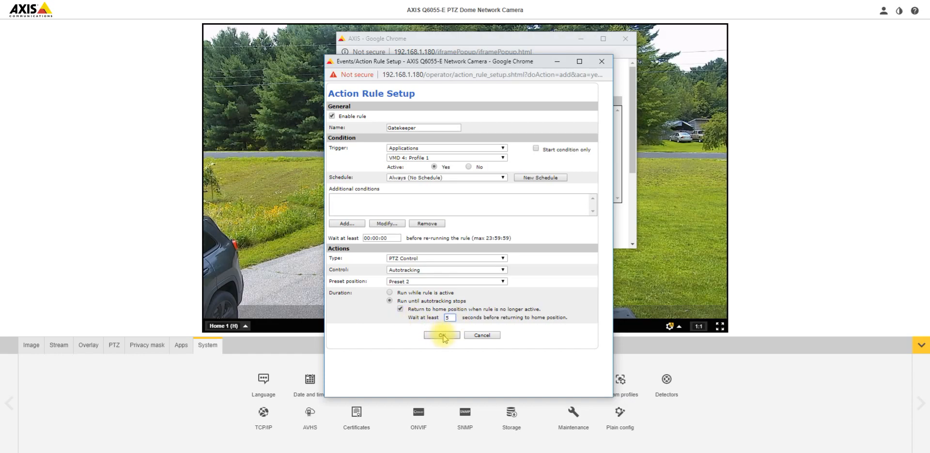
pyautogui.click(442, 335)
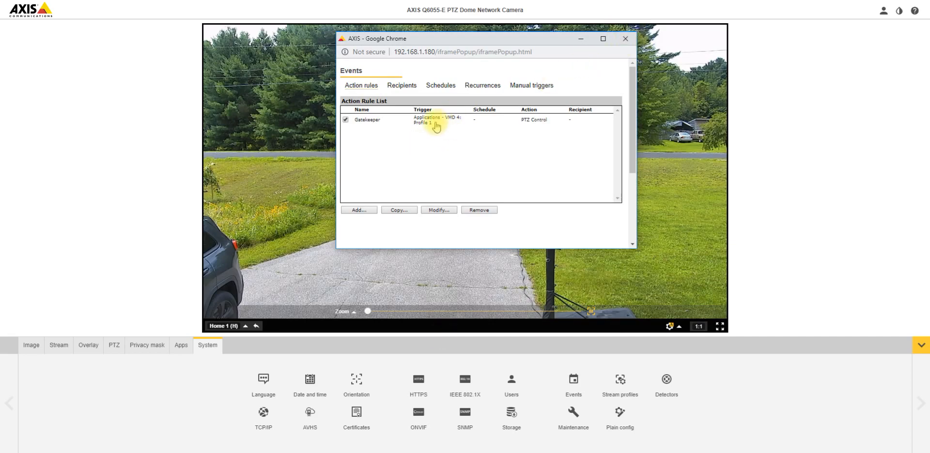
# Close the Events window to return to the live view
pyautogui.click(624, 39)
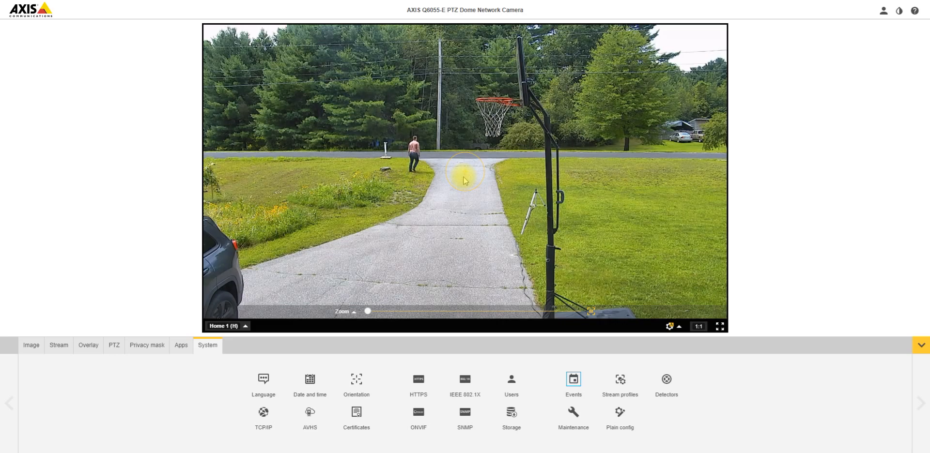
# Watch the live view autotrack a person walking up the driveway from Preset 2
pyautogui.click(465, 178)
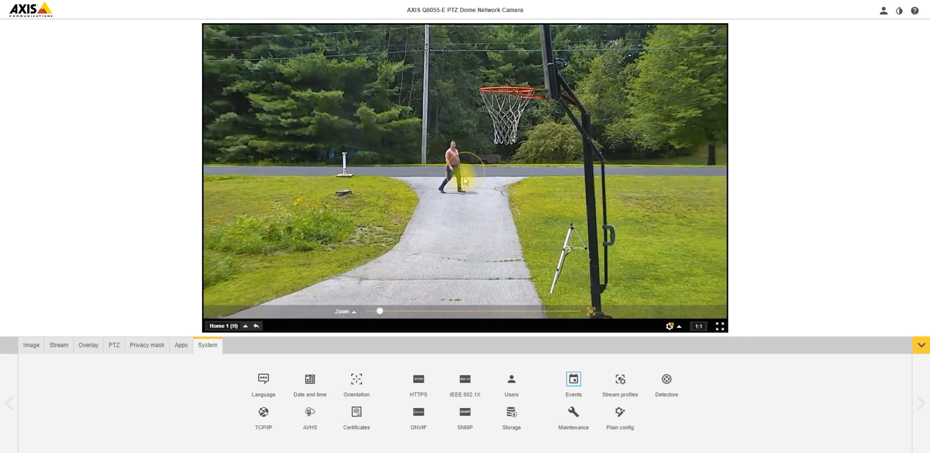
pyautogui.click(466, 172)
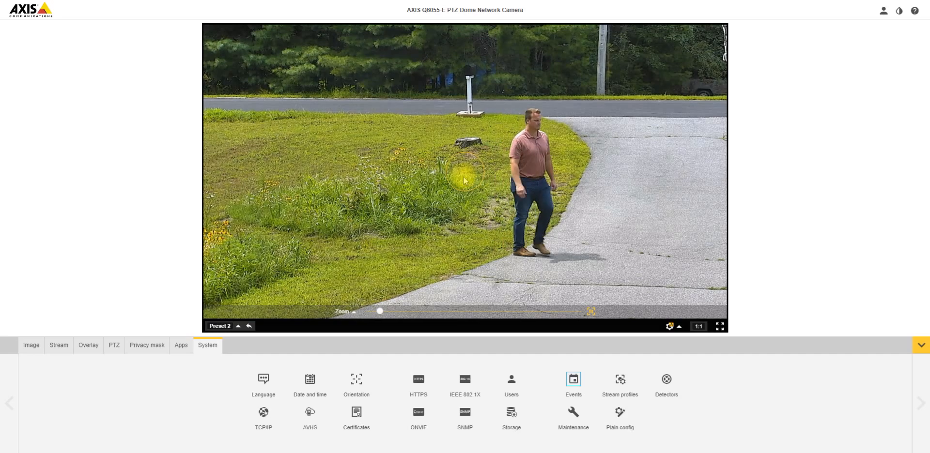
pyautogui.click(465, 179)
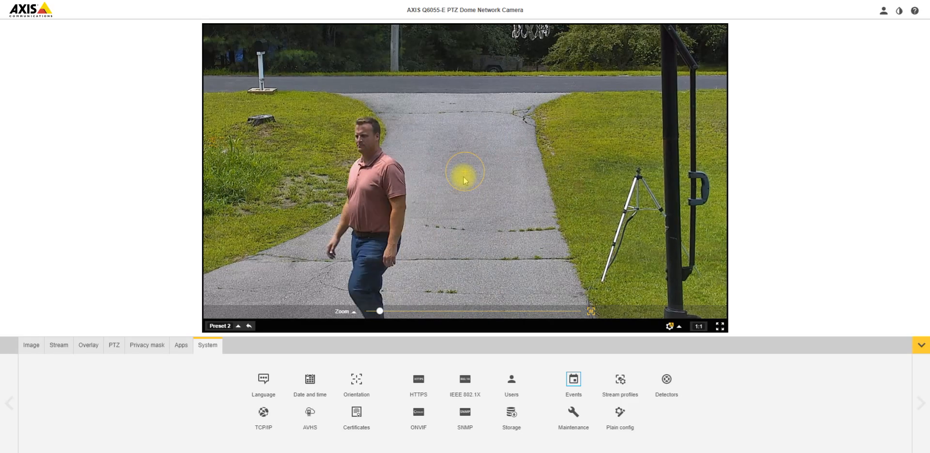
pyautogui.click(465, 172)
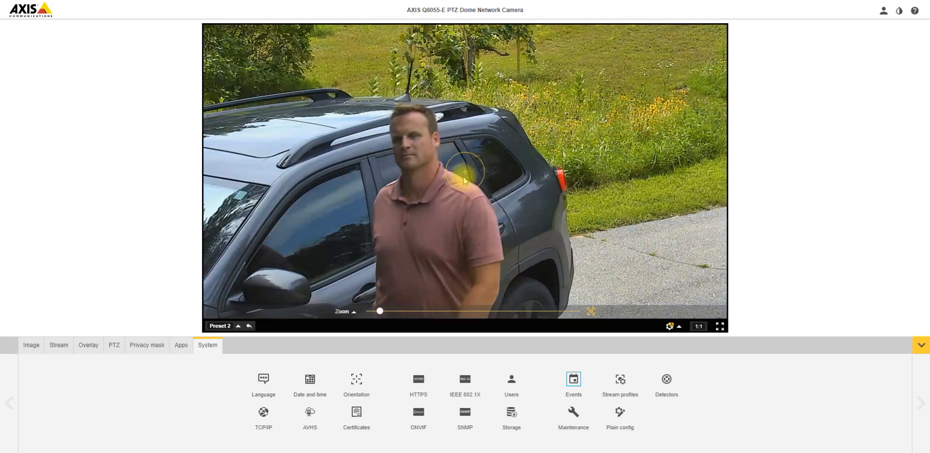
pyautogui.click(465, 172)
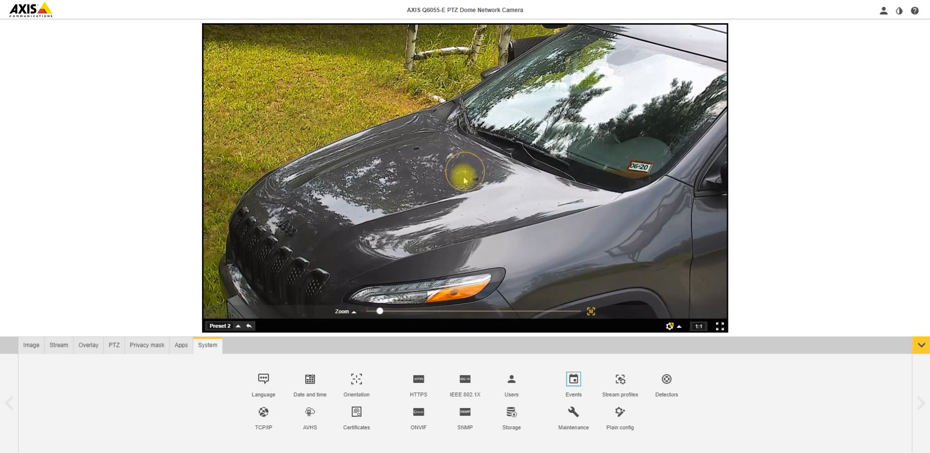
pyautogui.click(465, 180)
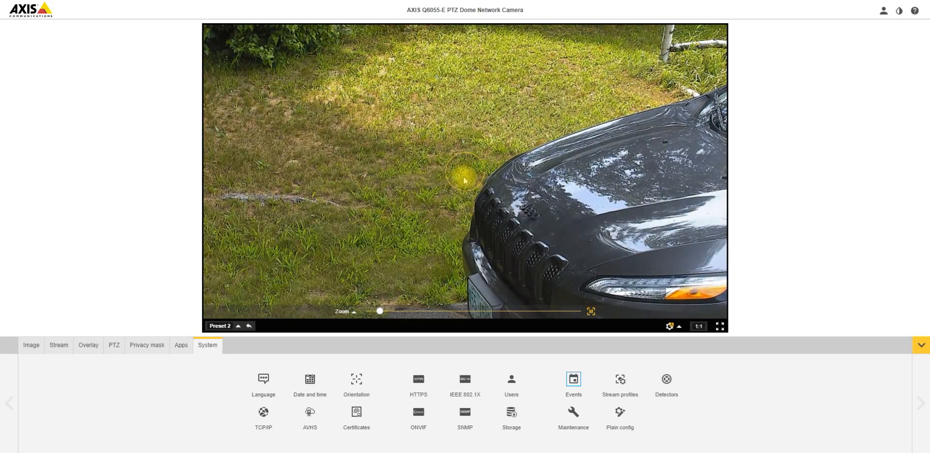